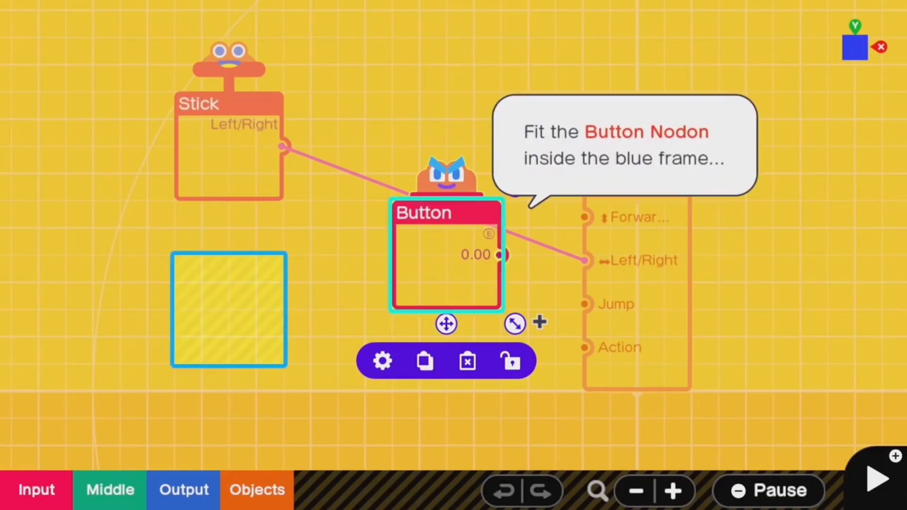
# Place the Button Nodon inside the blue frame and begin wiring its output toward Jump.
pyautogui.moveTo(445, 254); pyautogui.dragTo(228, 310)
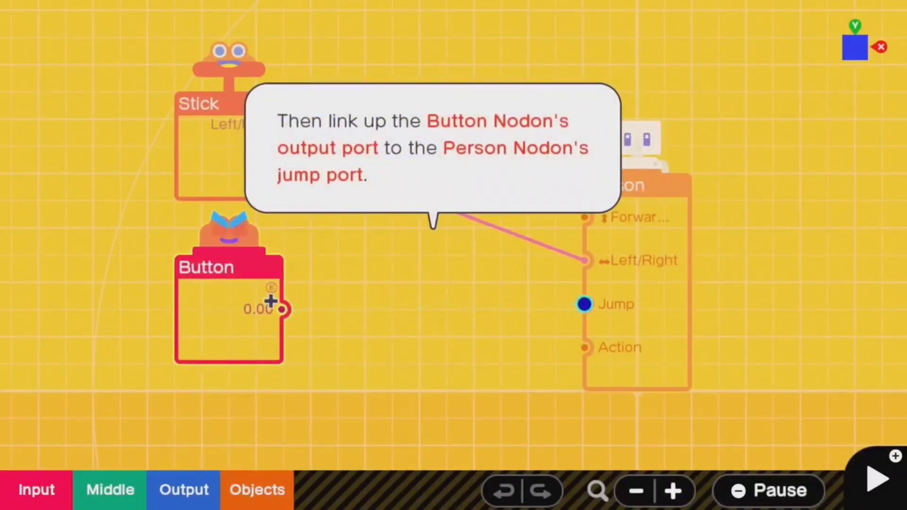
pyautogui.moveTo(284, 309); pyautogui.dragTo(585, 303)
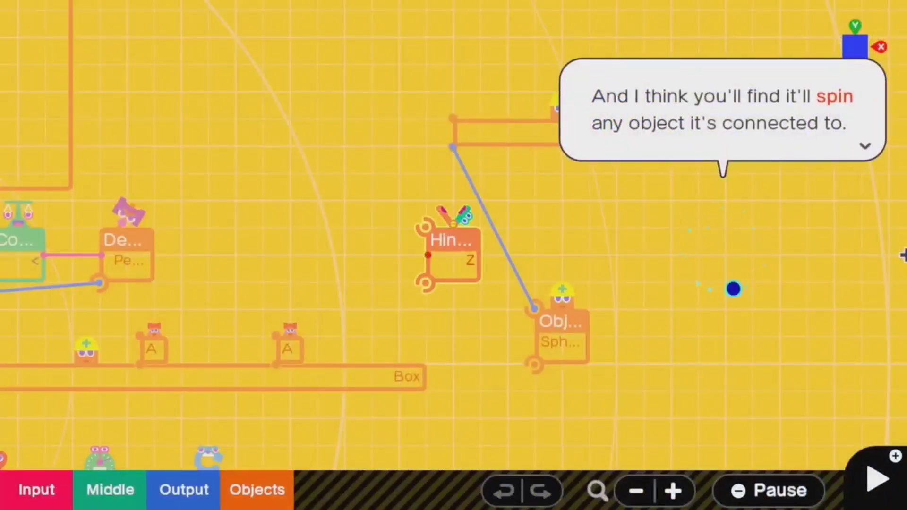
# Advance past the Hinge Nodon explanation to the Button Nodon output-port illustration.
pyautogui.click(875, 478)
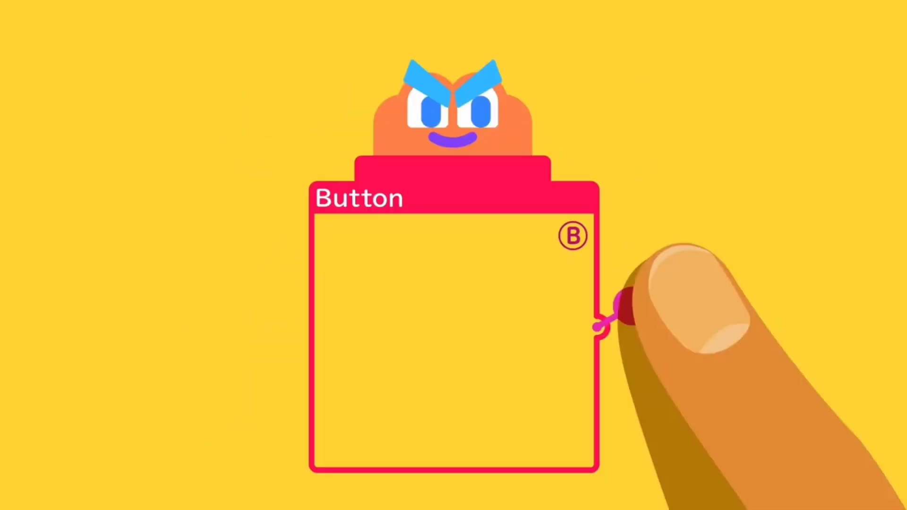
# Continue past the illustration to draw a wire from the Button output port.
pyautogui.click(618, 312)
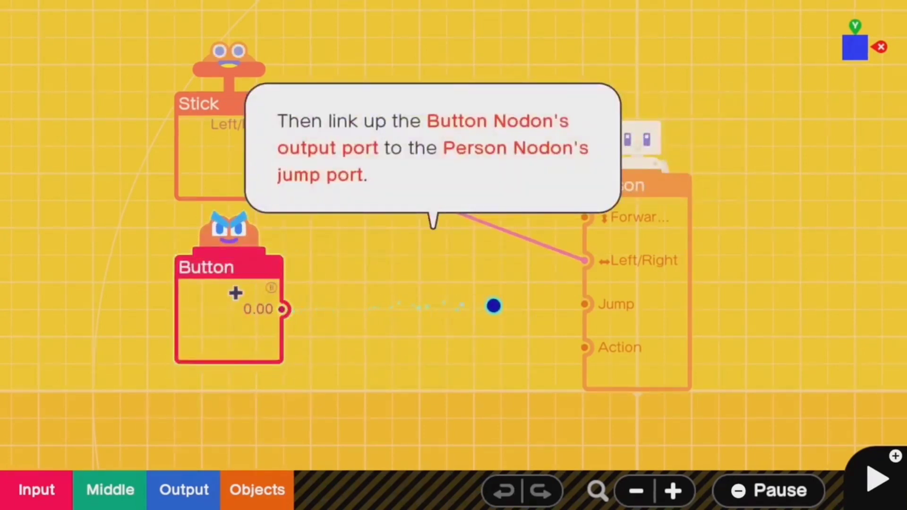
# Connect the Button output to the Person's Jump port and play-test the seesaw level.
pyautogui.moveTo(283, 309); pyautogui.dragTo(584, 304)
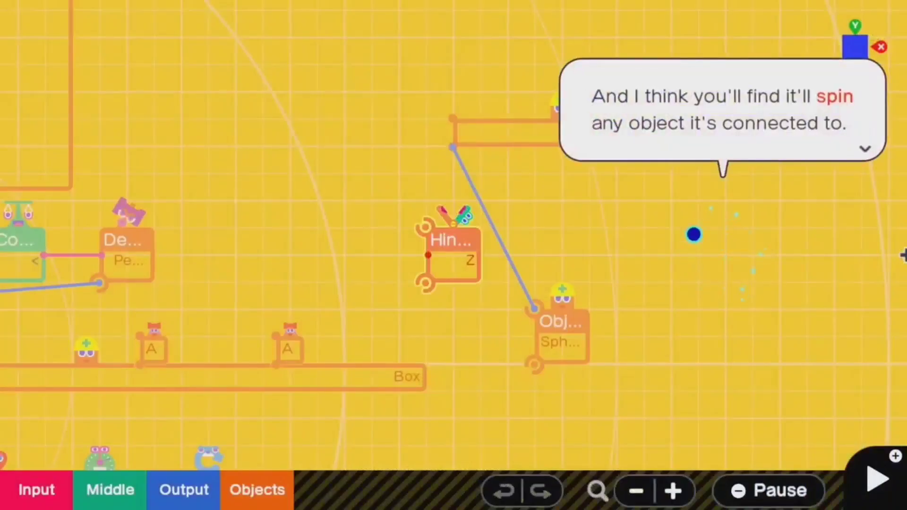
pyautogui.click(875, 478)
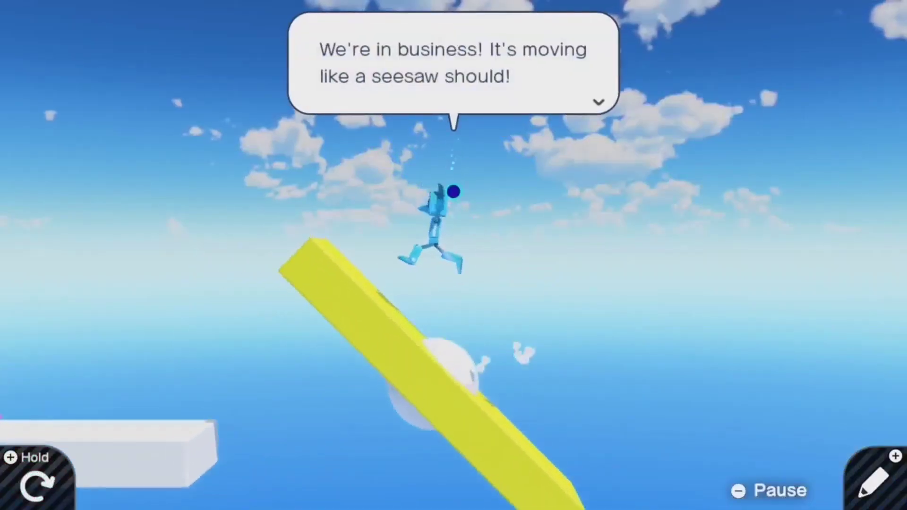